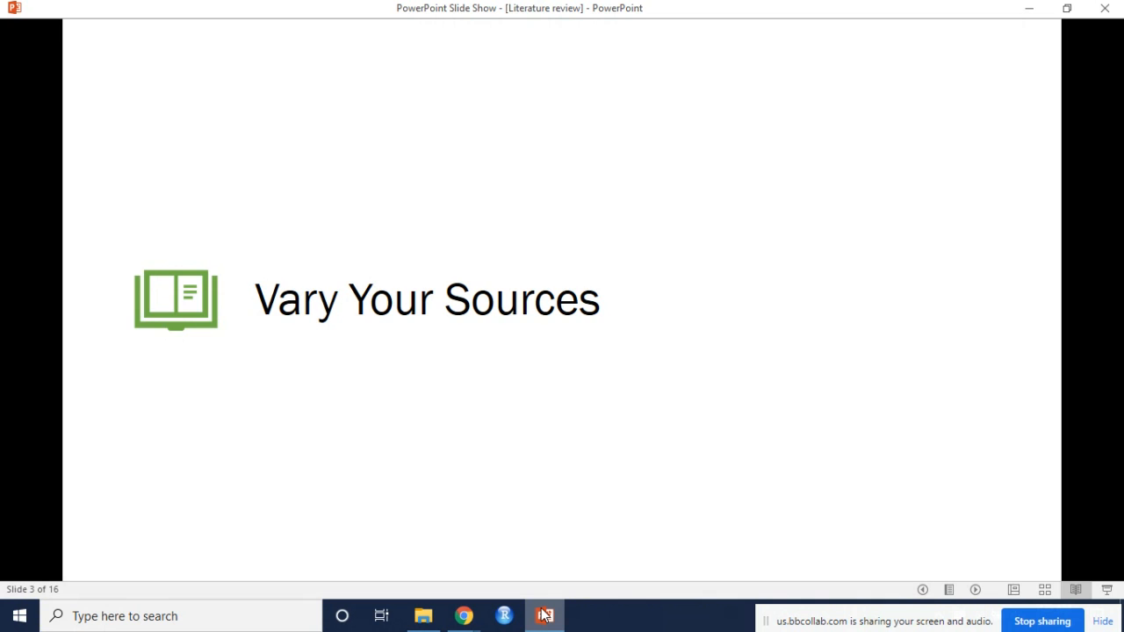
Advance the slide show to slide 4, "Evaluate Your Sources.".
key(Right)
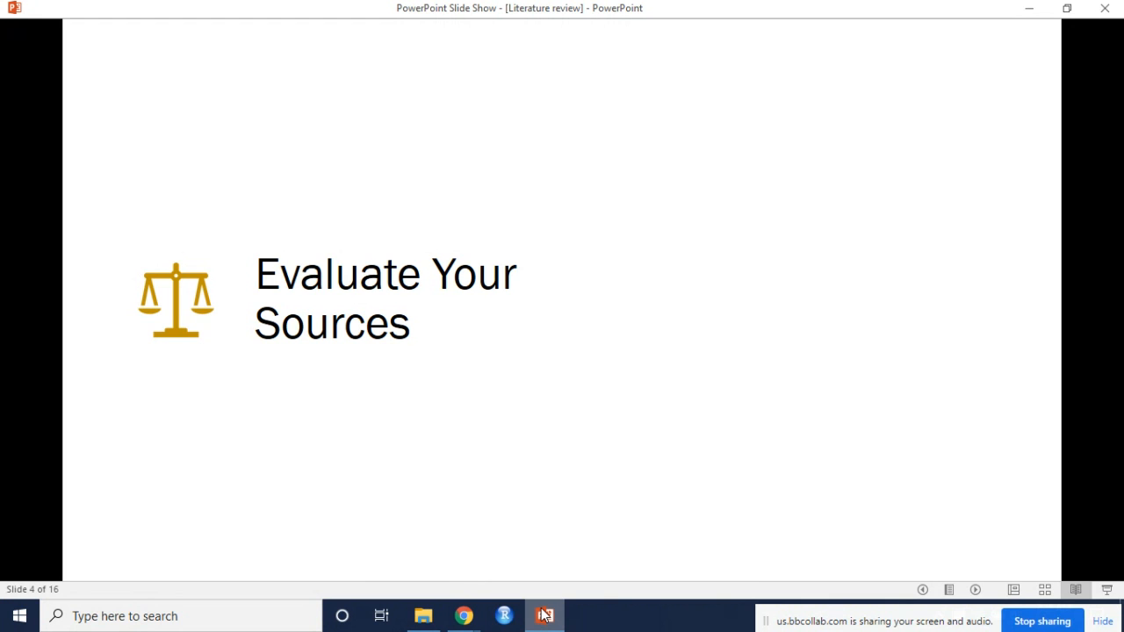
Advance the slide show to slide 6 of 16, "Organize Your Research.".
key(right)
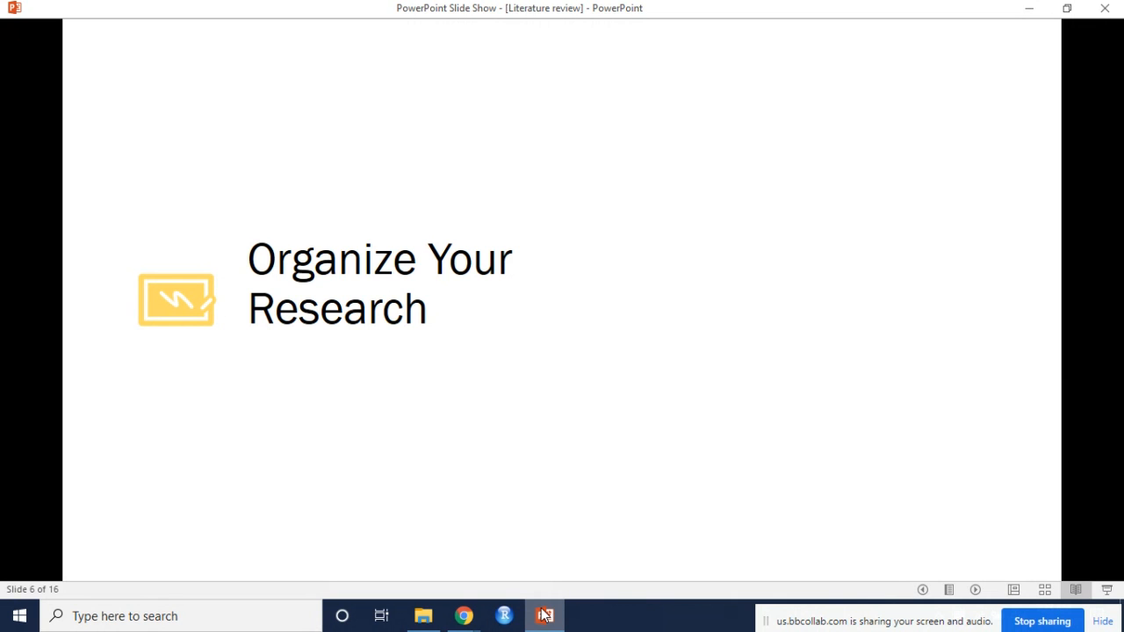
key(Right)
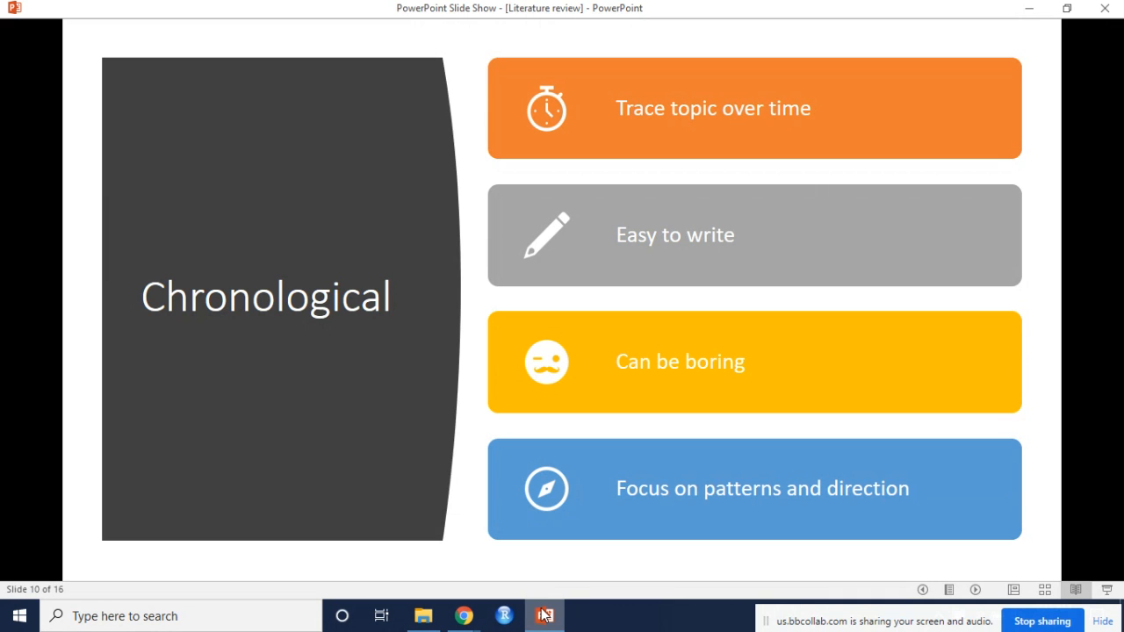
Advance through slide 11, Thematic, to slide 12, Methodological.
key(right)
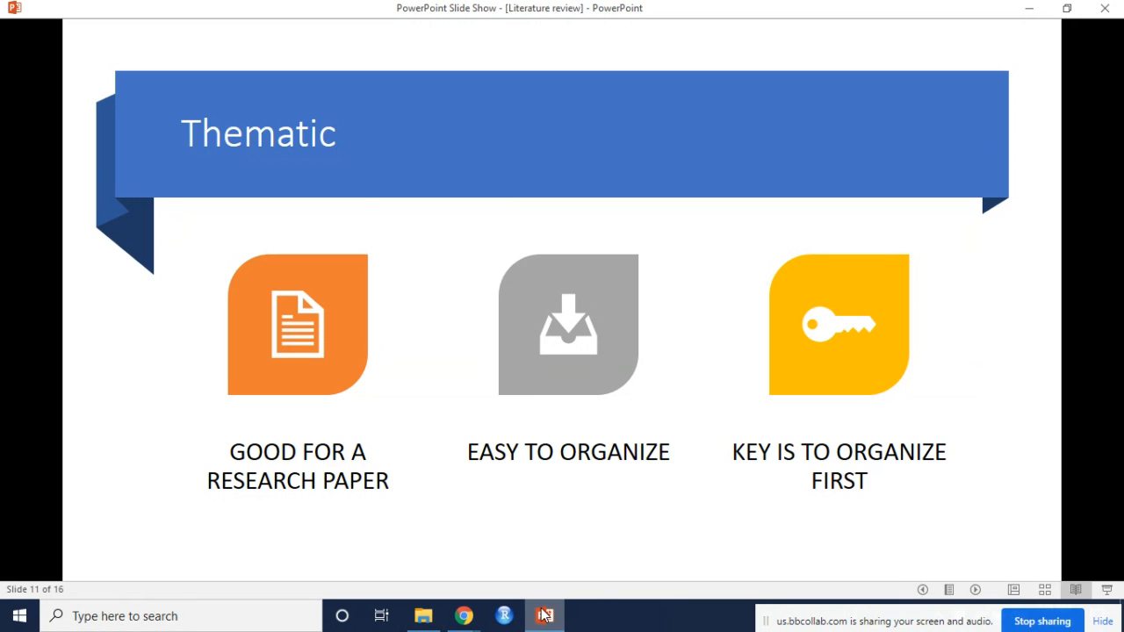
key(right)
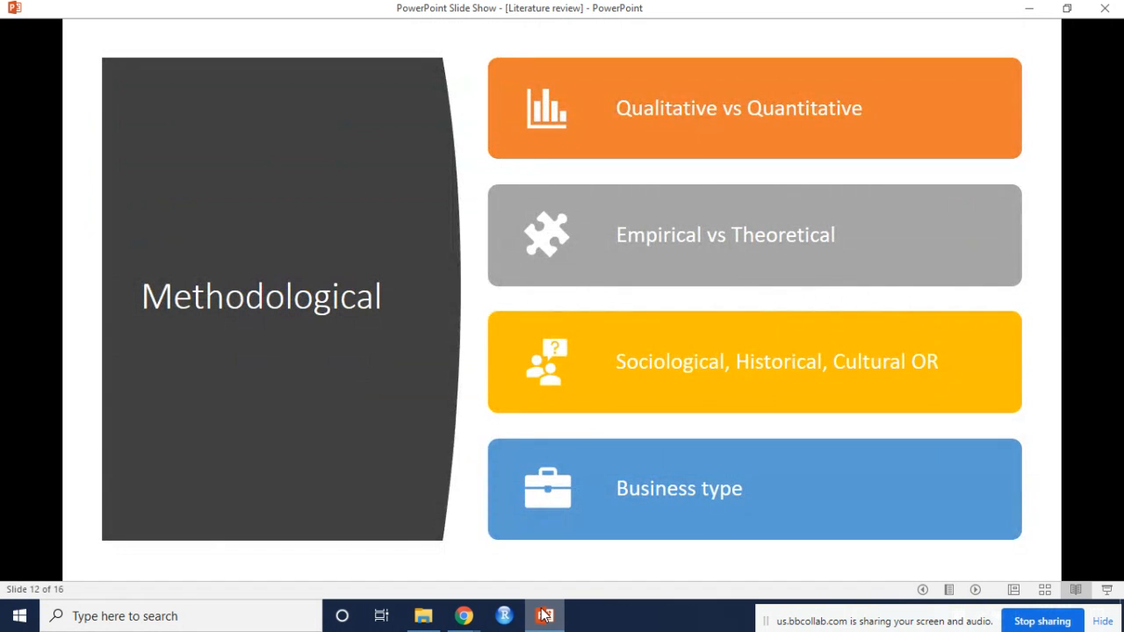